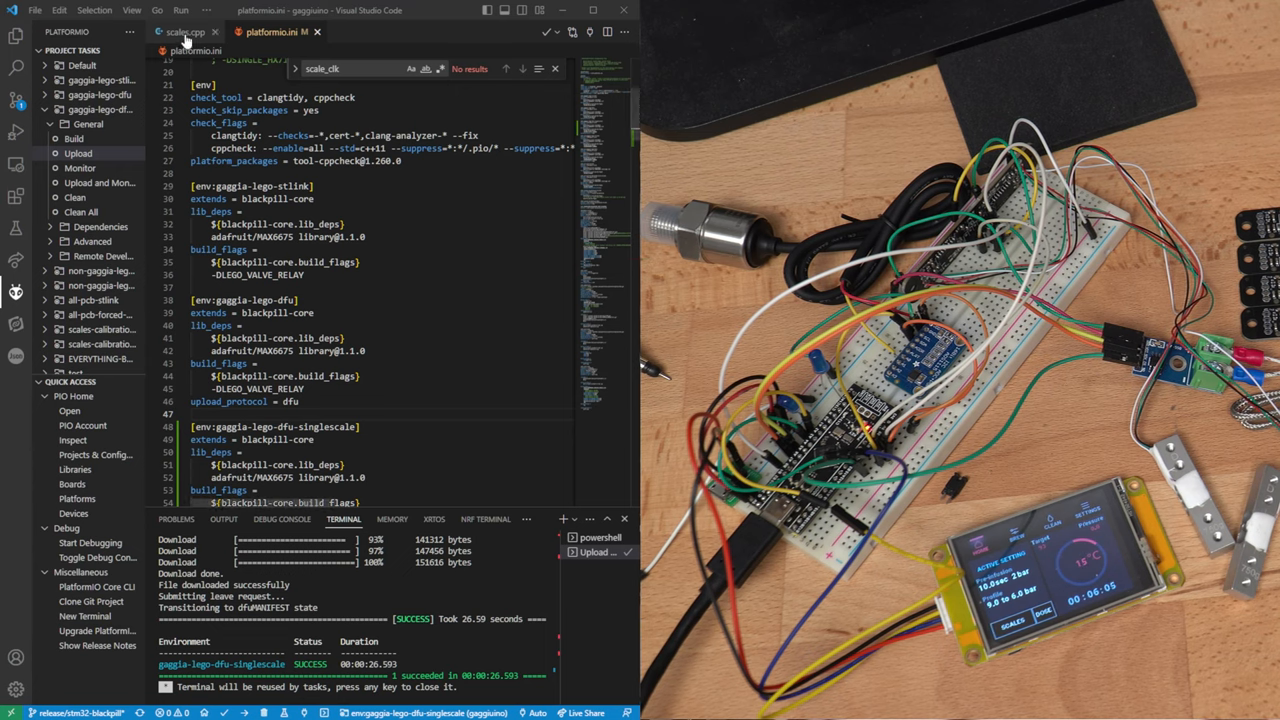
Switch to scales.cpp to view the #if defined(SINGLE_HX711_BOARD) clock pin block
click(184, 32)
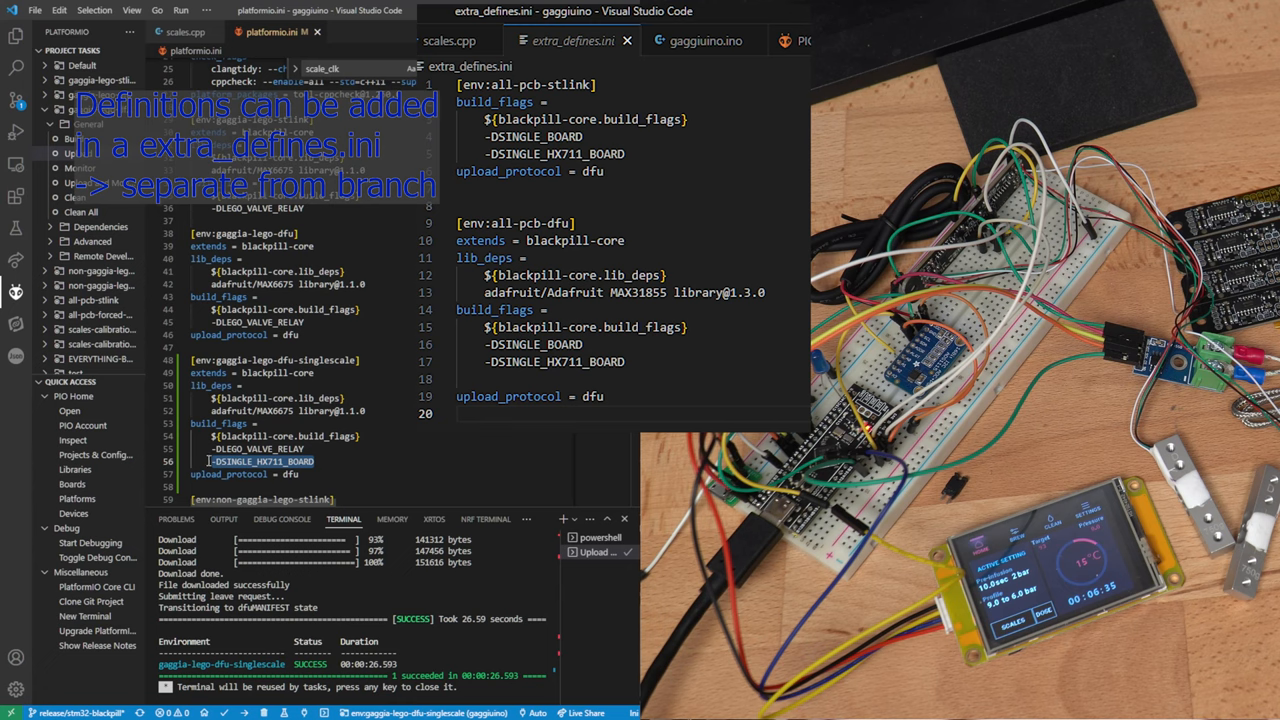
click(184, 32)
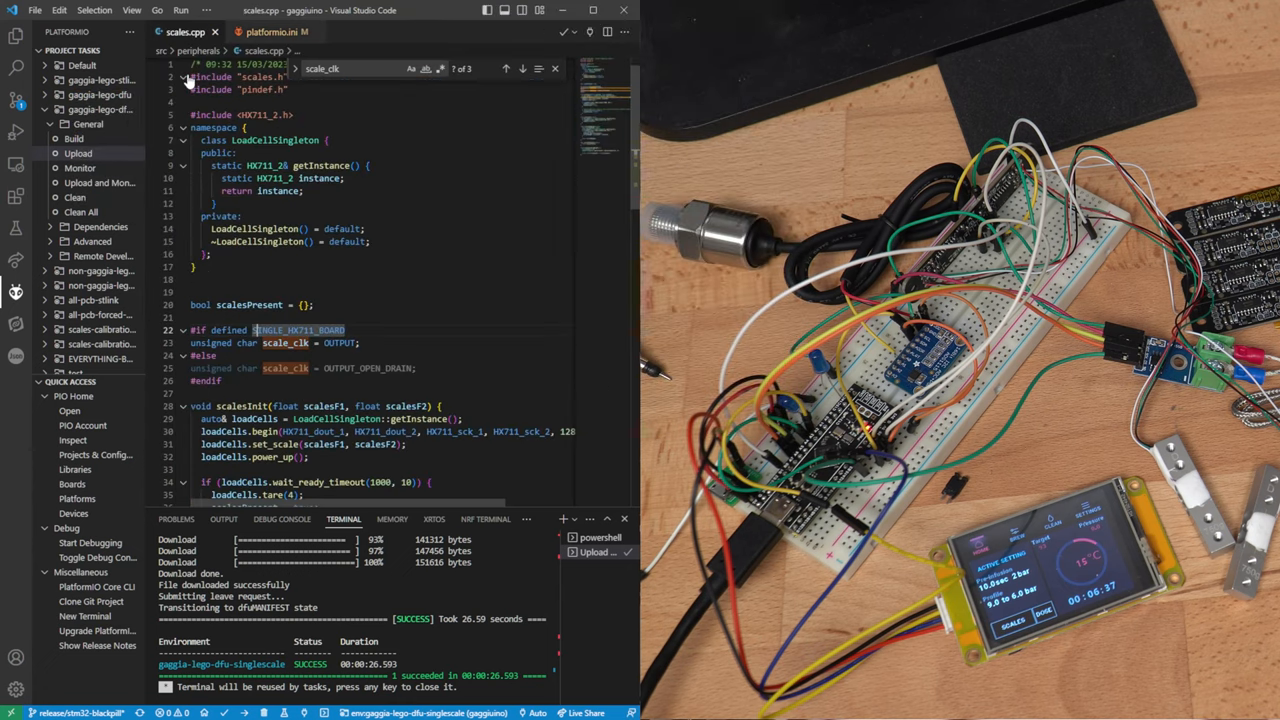